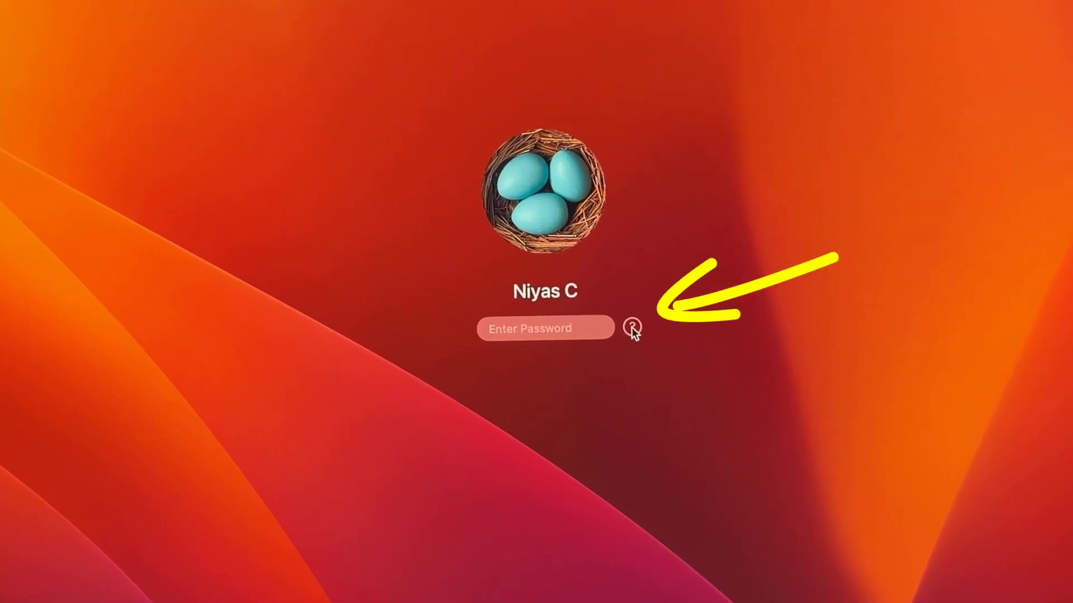
Step: Reveal the password hint and forgotten-password reset options via the question-mark button
click(631, 327)
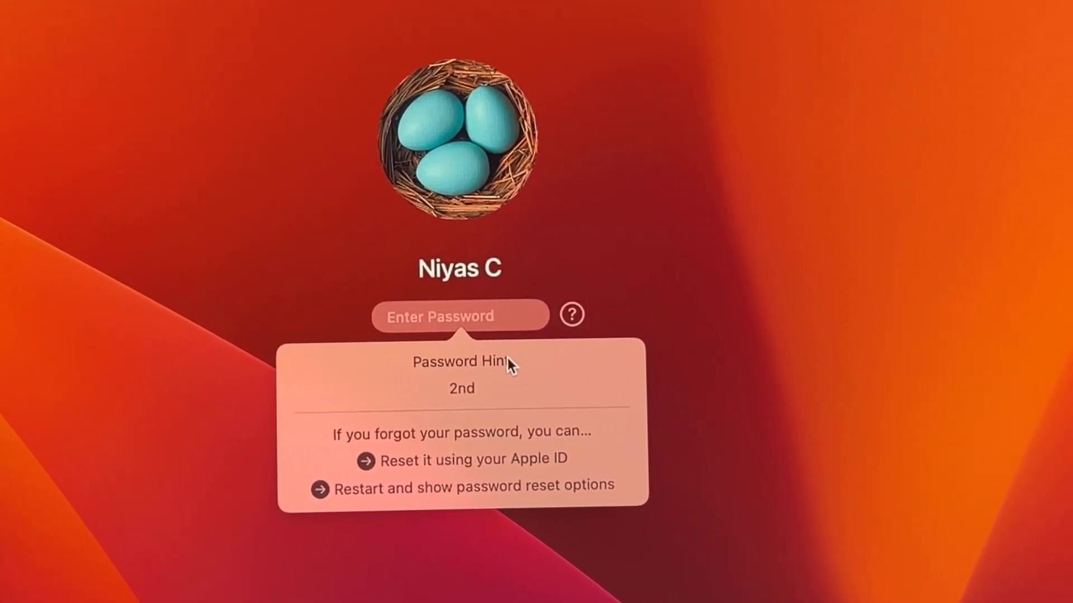
mouse_move(520, 370)
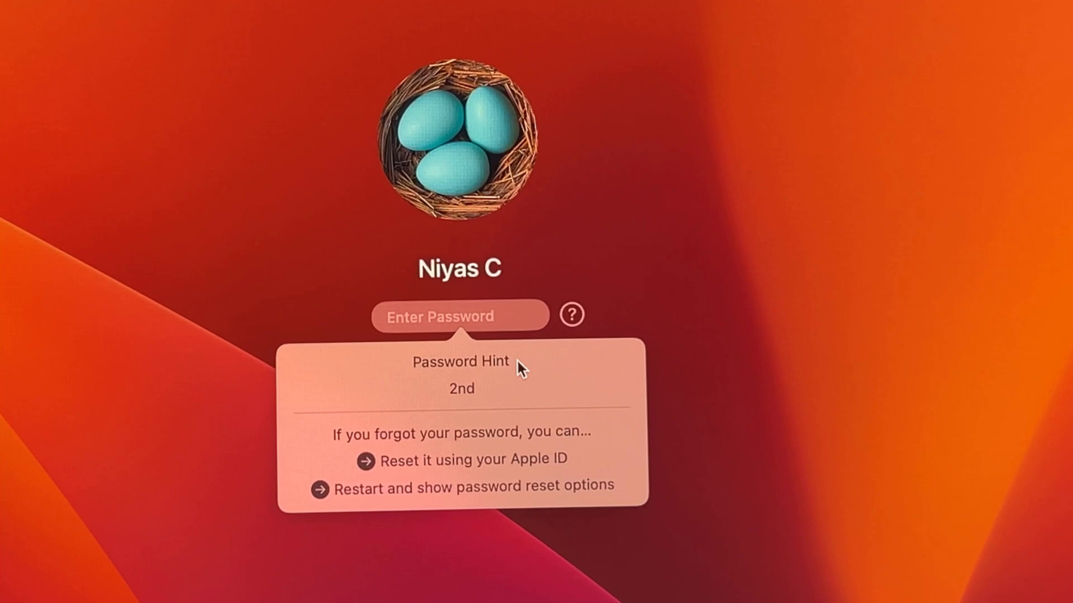
mouse_move(612, 466)
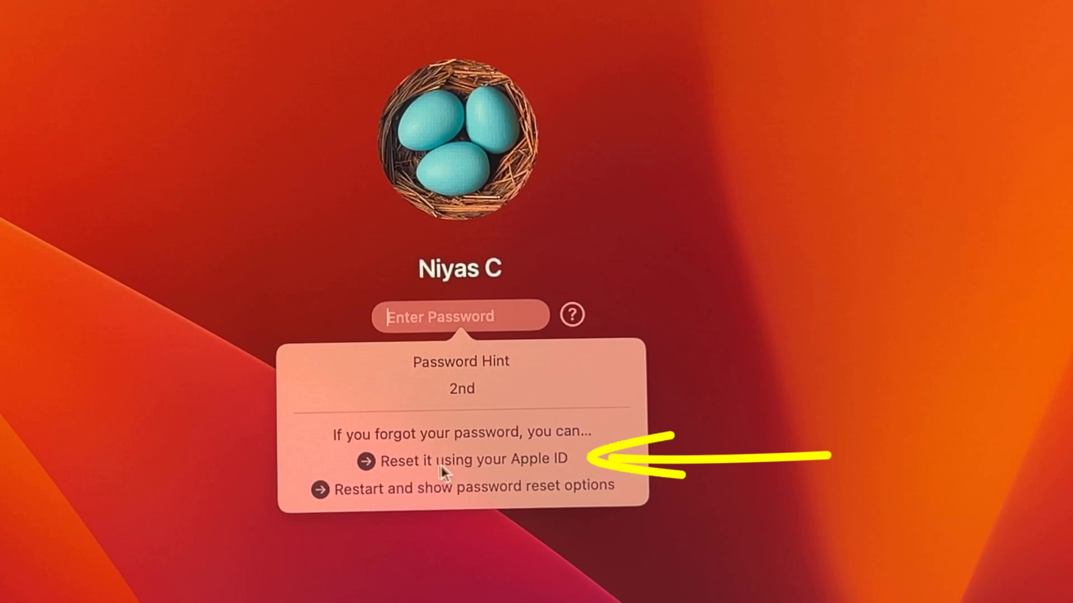
Step: Submit Apple ID credentials for 'Reset it using your Apple ID' and accept creating a new keychain
click(461, 460)
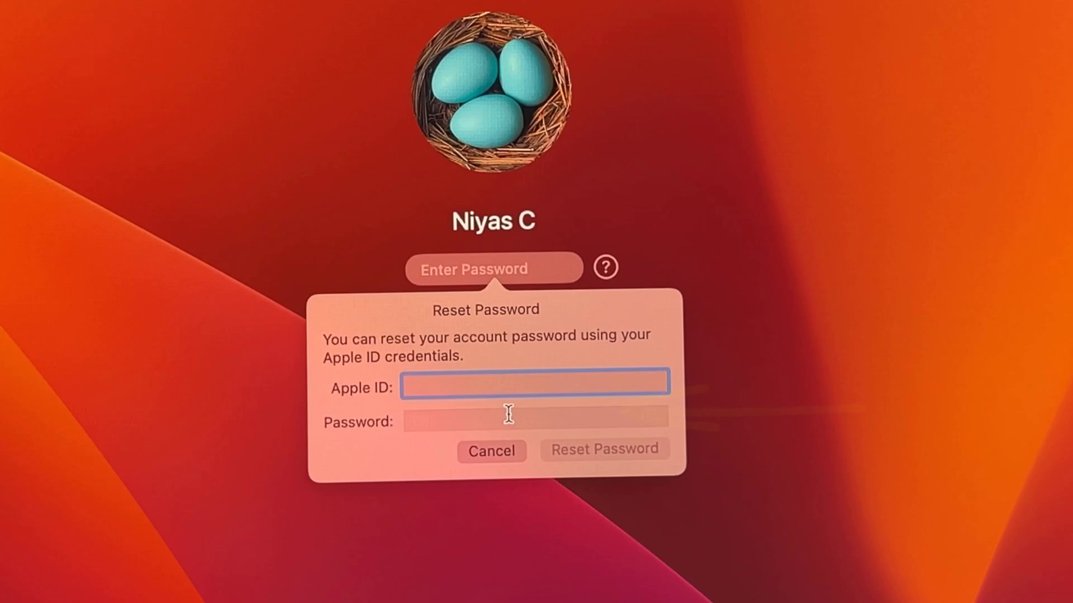
text(password)
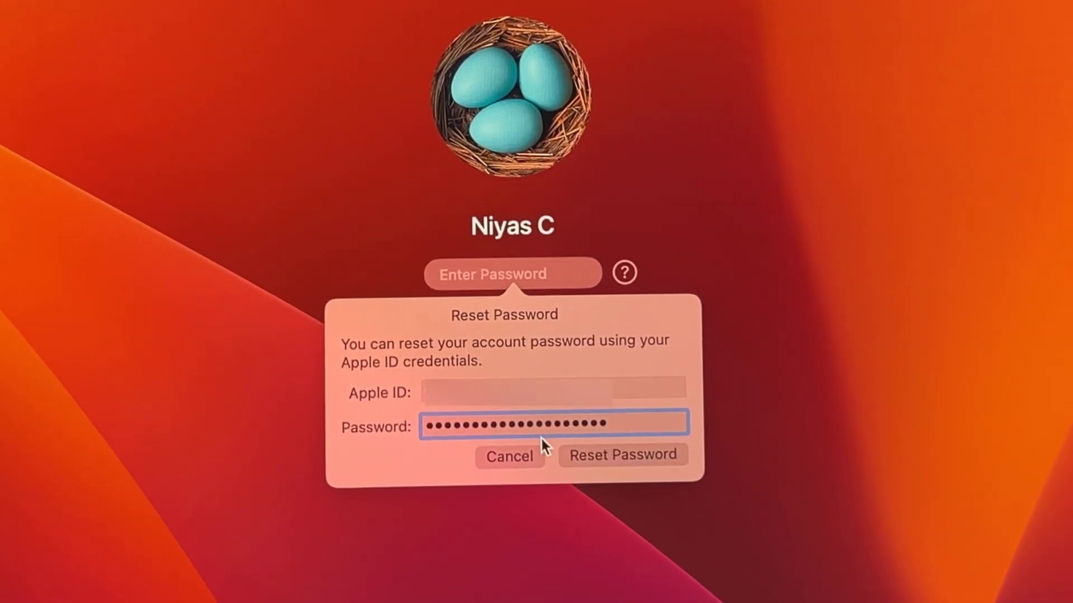
click(623, 455)
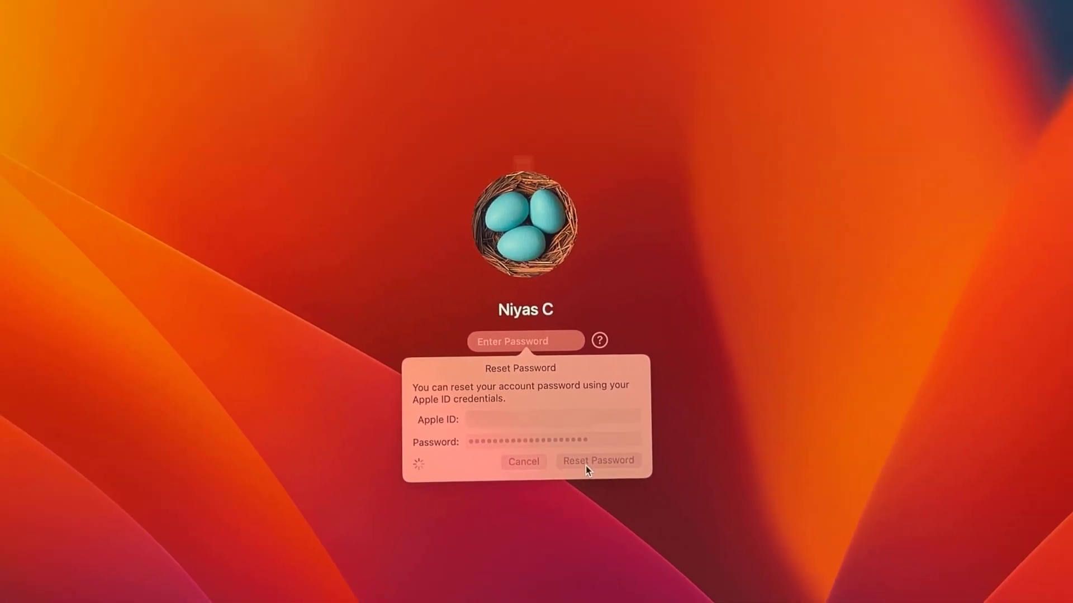
click(596, 460)
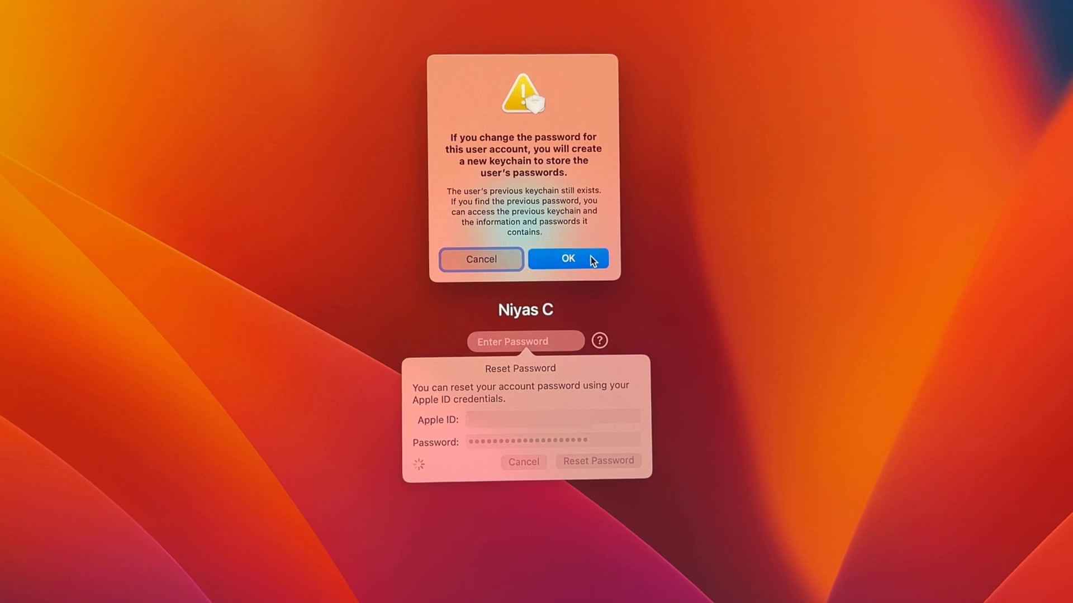
click(568, 258)
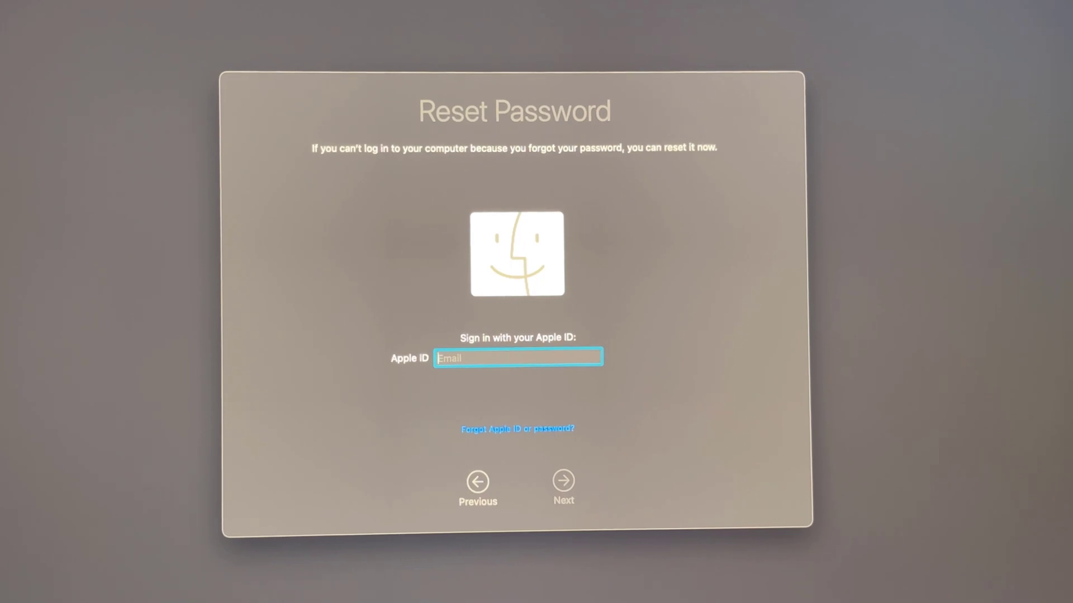
text(email@example.com)
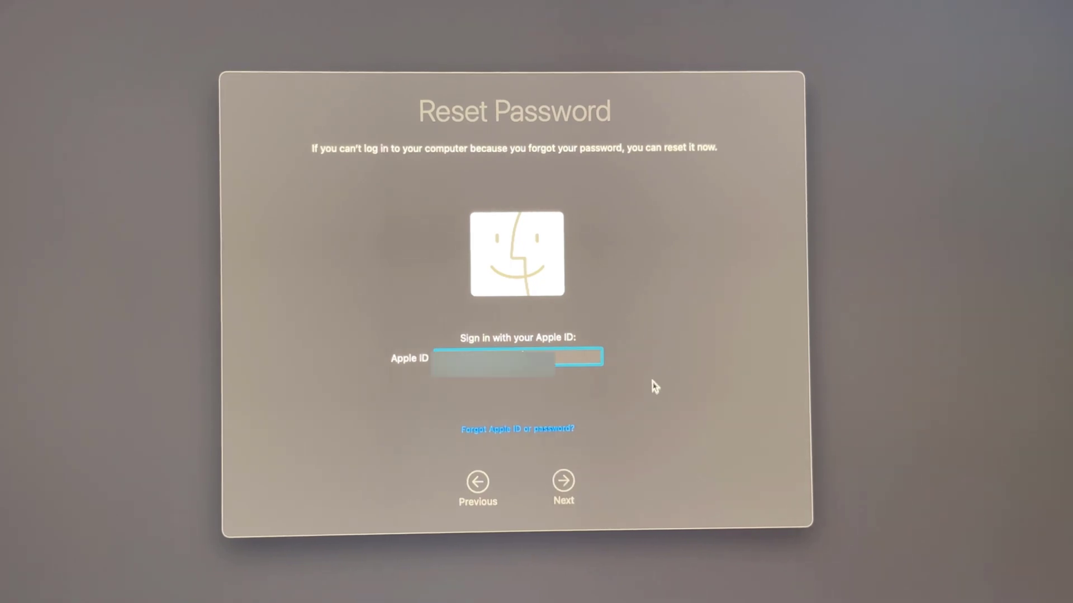
click(563, 480)
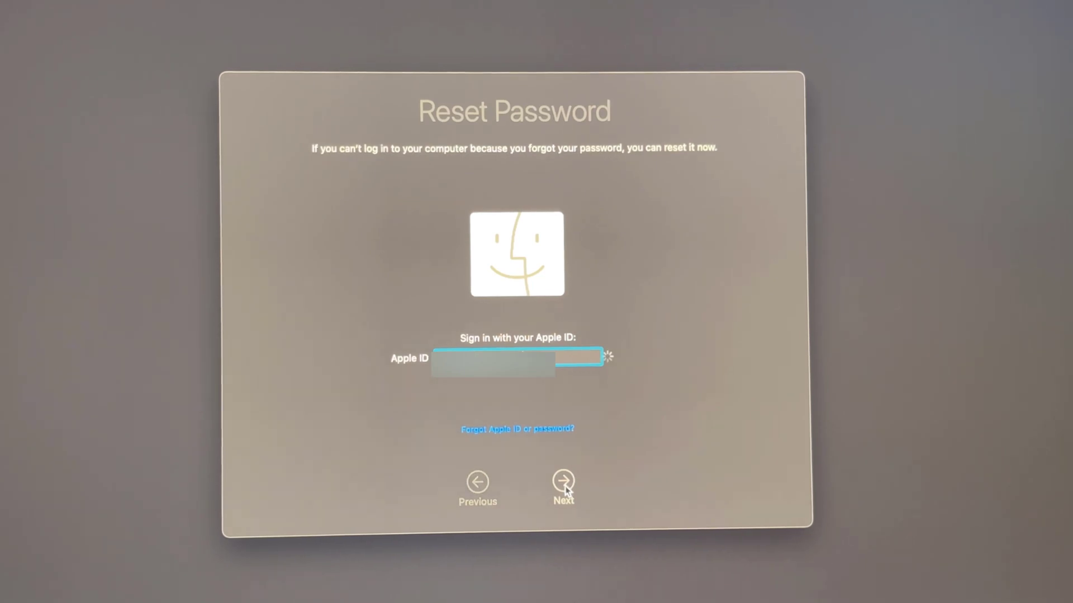
click(562, 482)
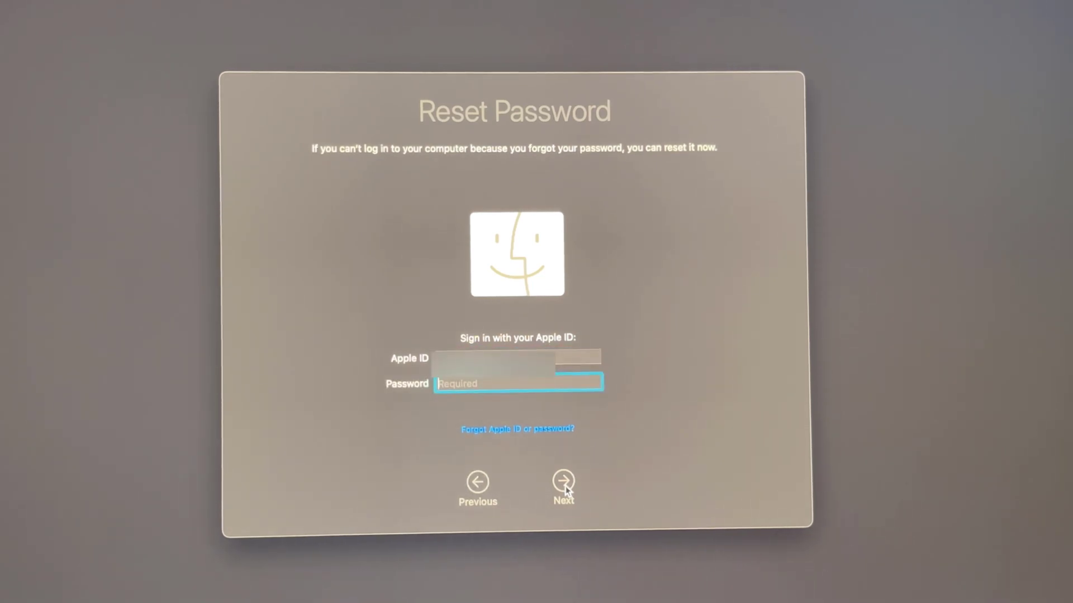
text(password)
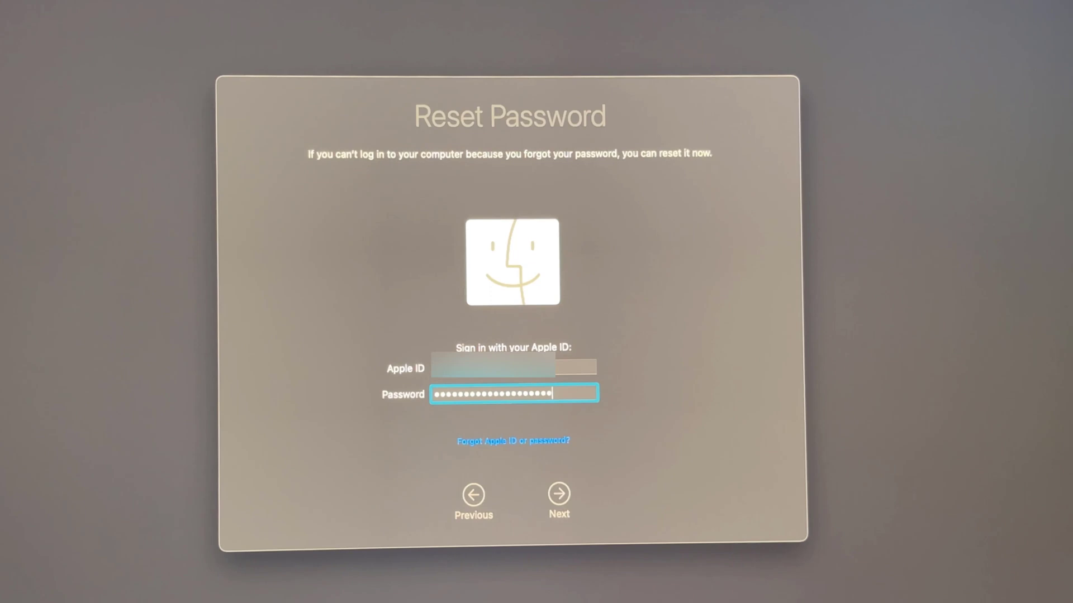
click(558, 496)
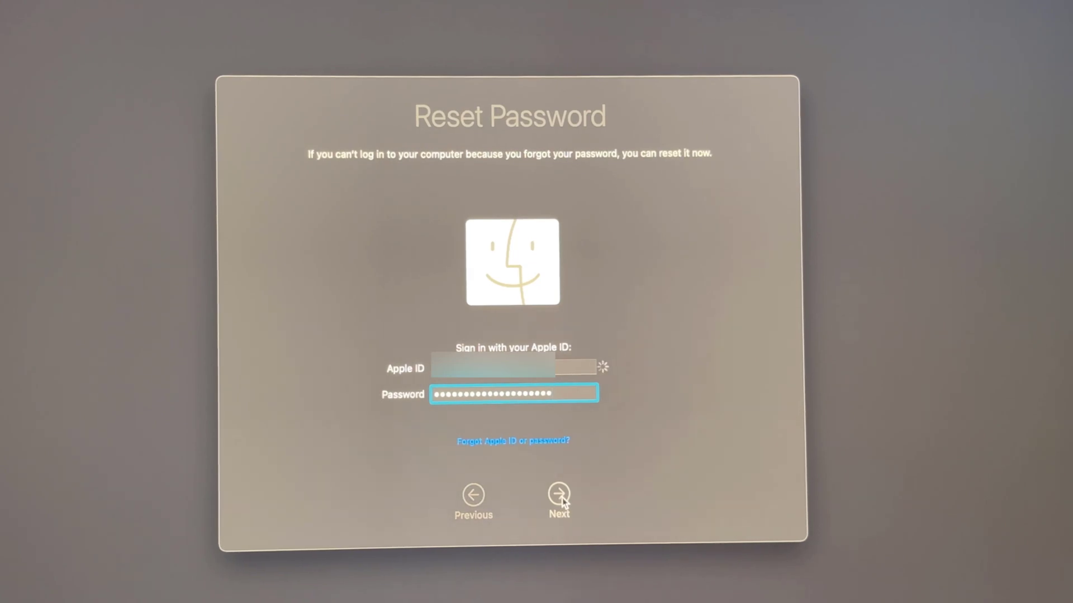
click(559, 492)
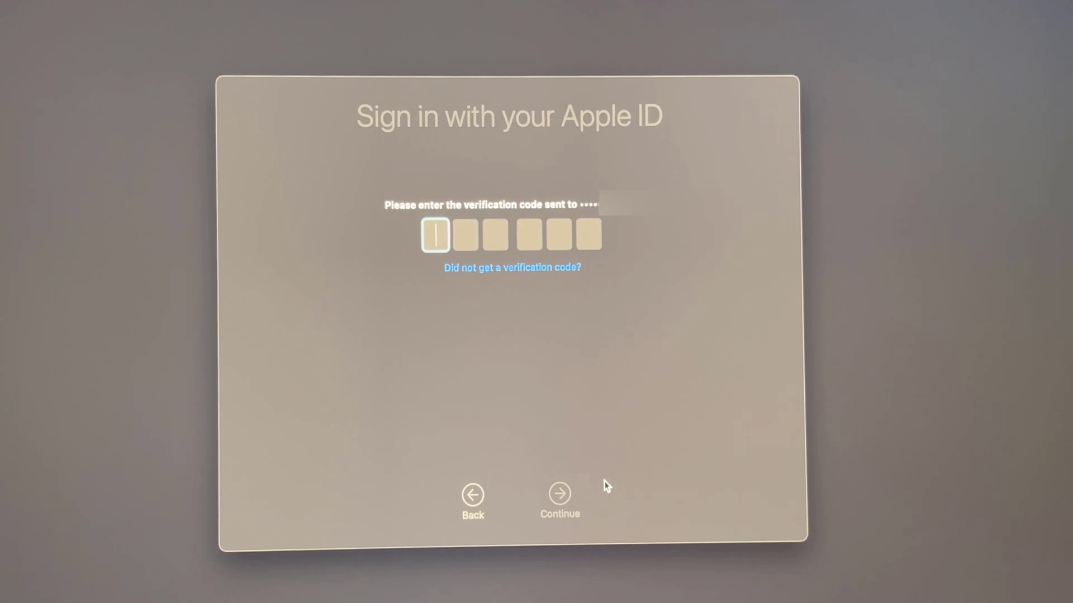
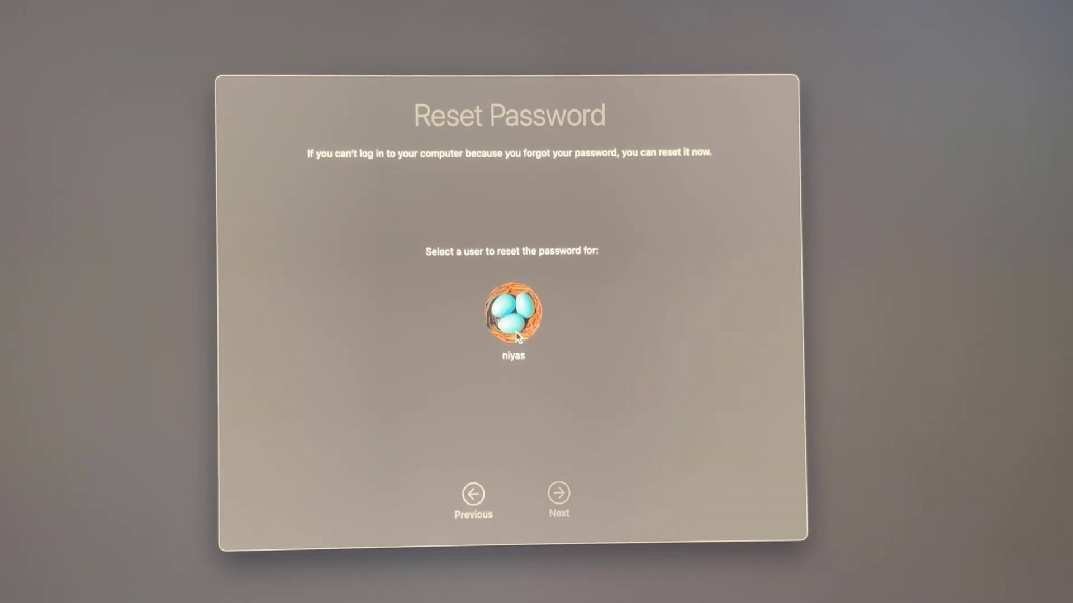
Step: Choose the user account and set the new password with hint '2nd'
click(513, 316)
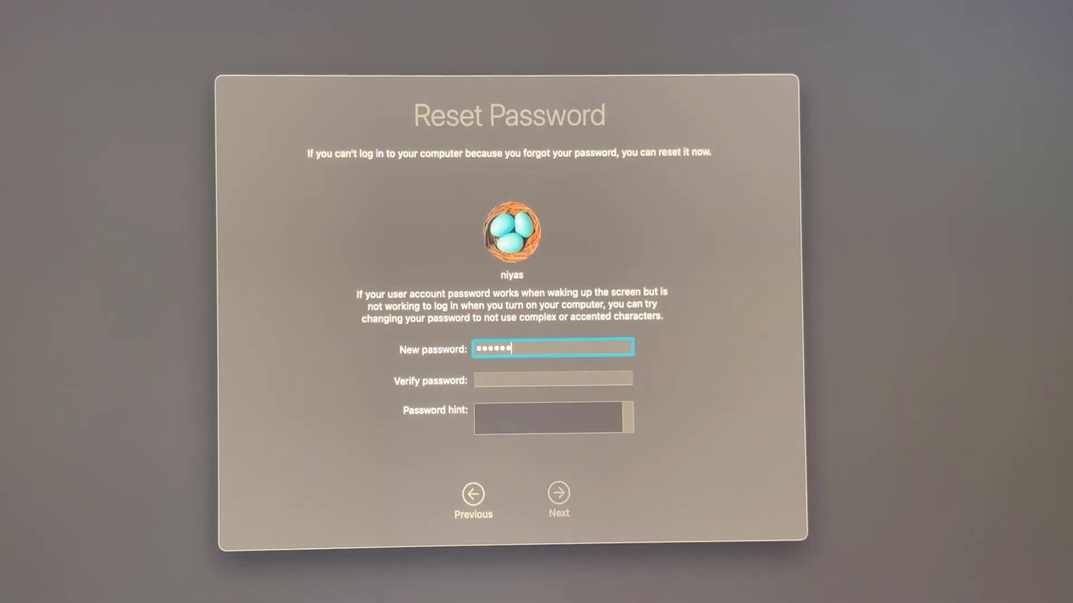
text(2nd)
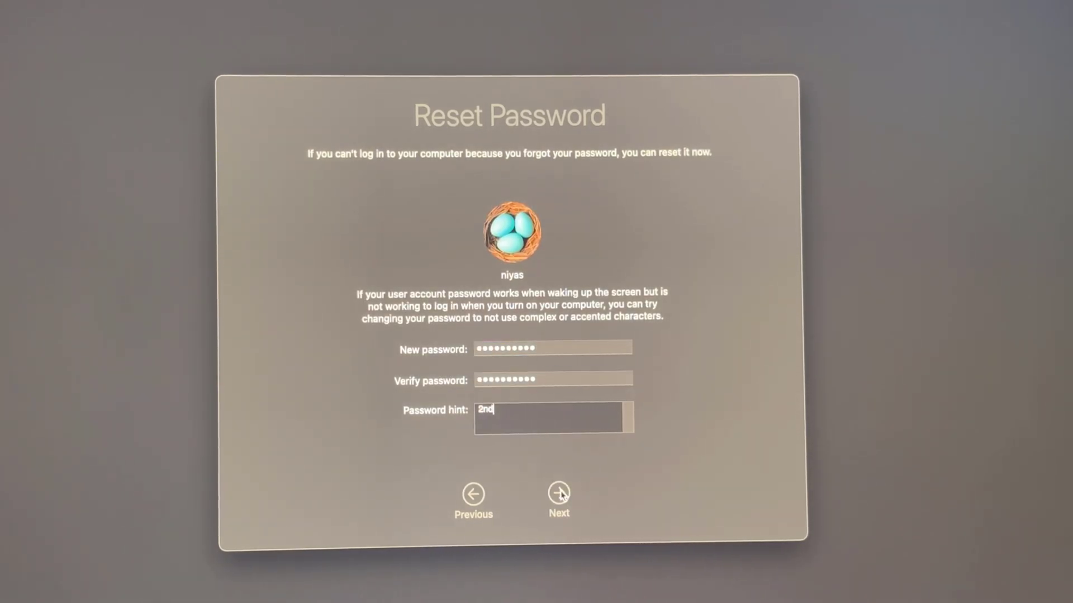
click(558, 494)
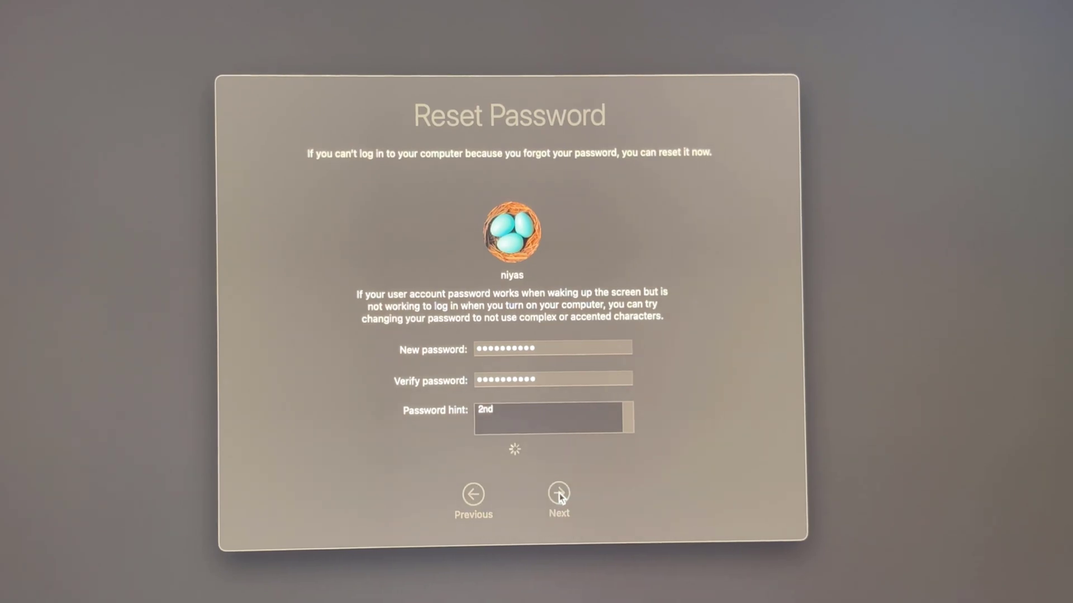
click(558, 494)
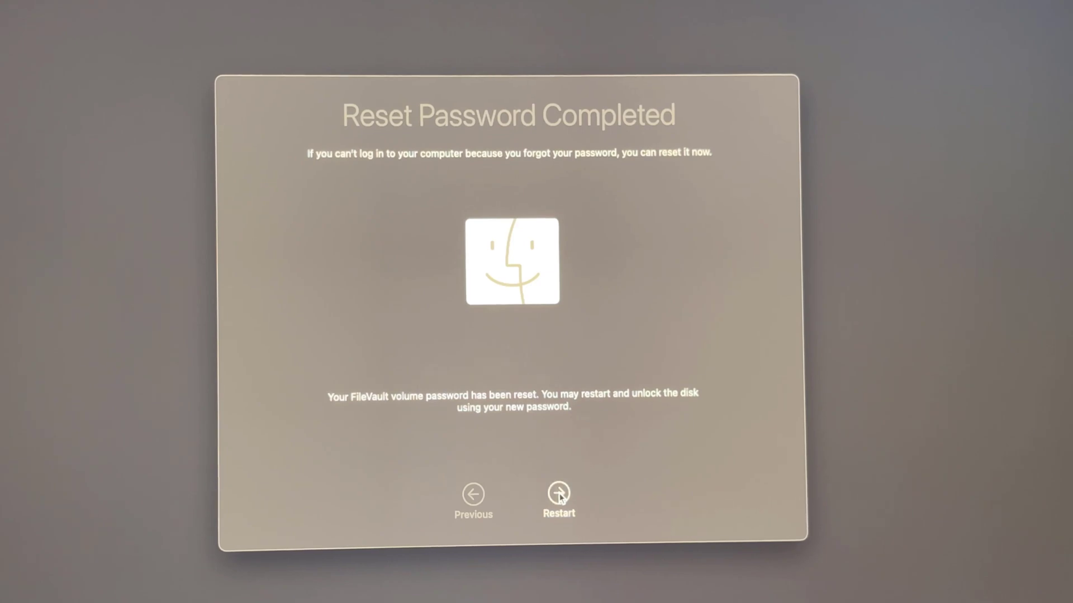
Step: Restart the Mac and begin entering the new password at the login screen
click(558, 494)
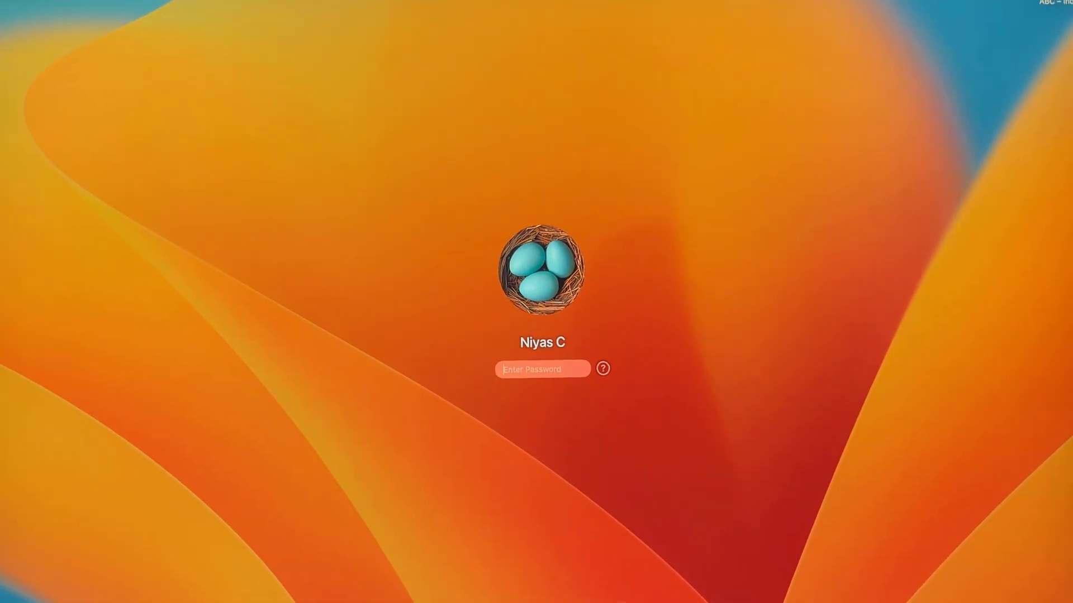
text(•••)
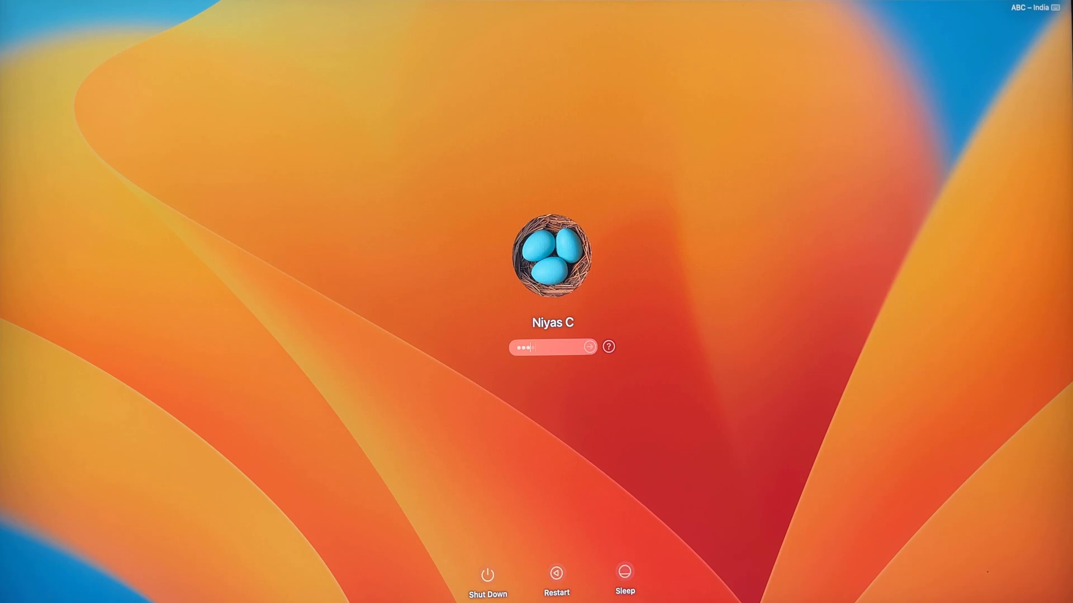